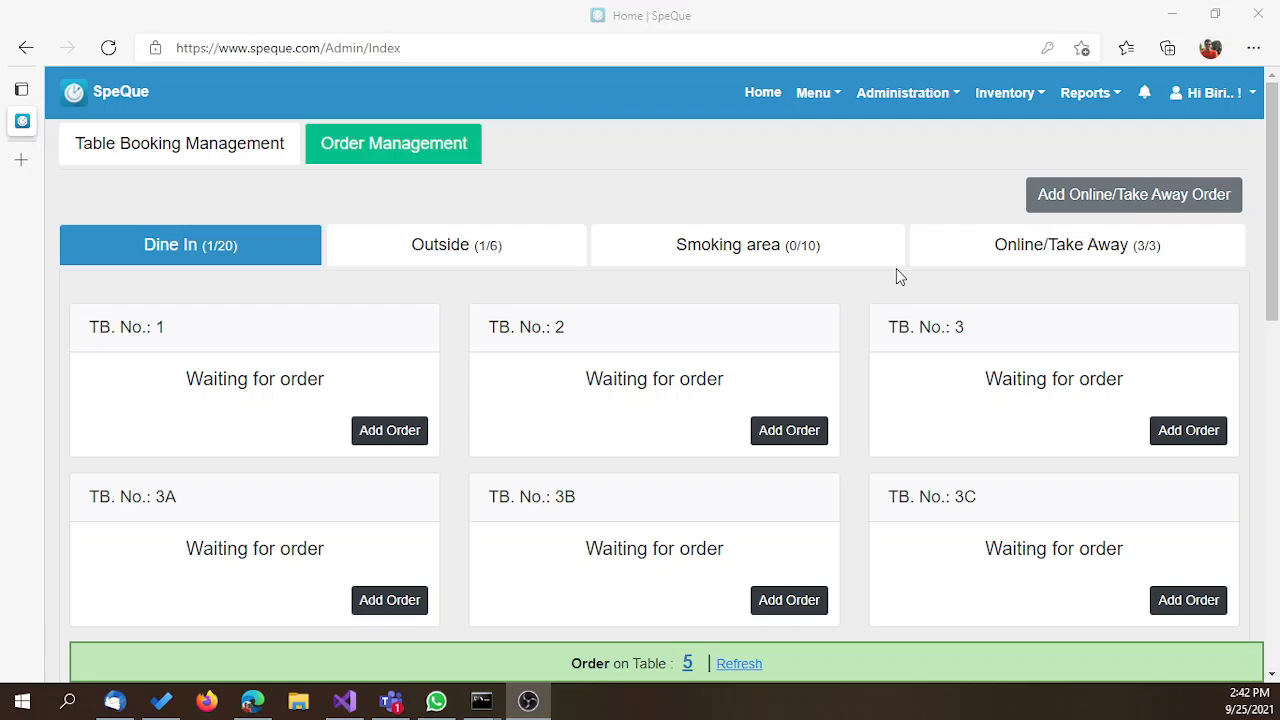
pyautogui.moveTo(1073, 131)
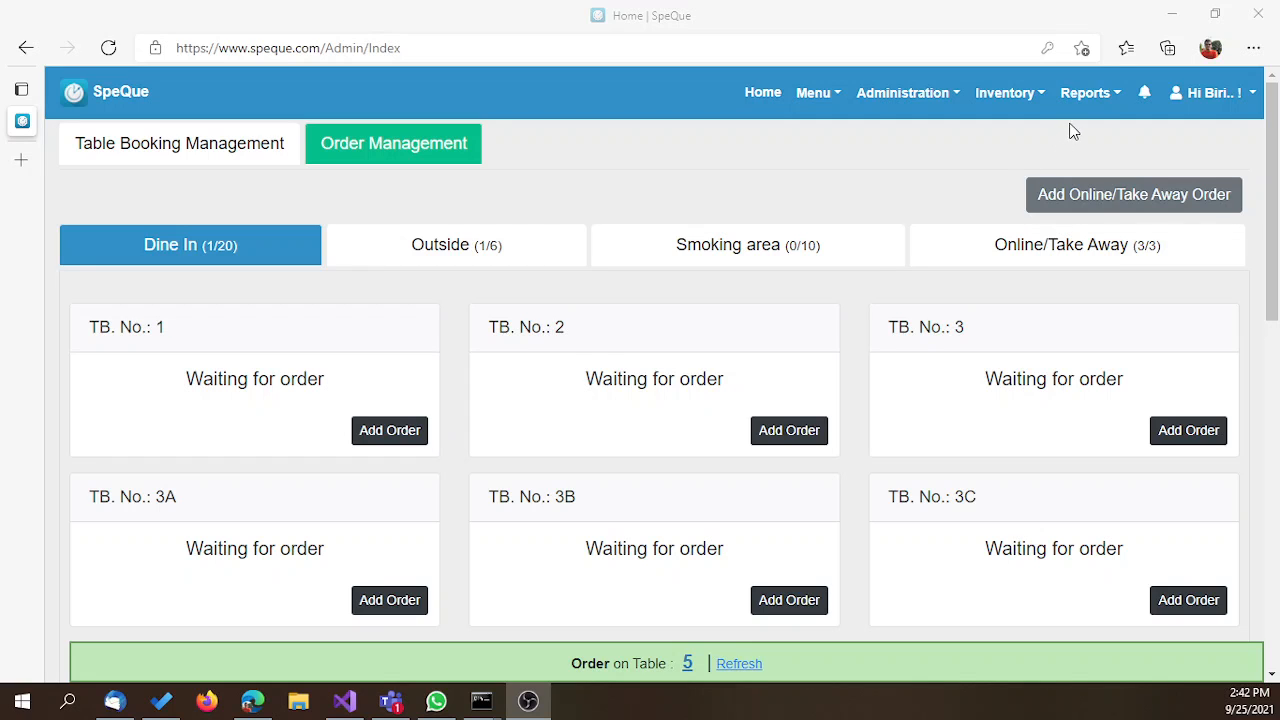
# Step: Open the Menu Engineering & Insight report from the Reports menu
pyautogui.click(1086, 92)
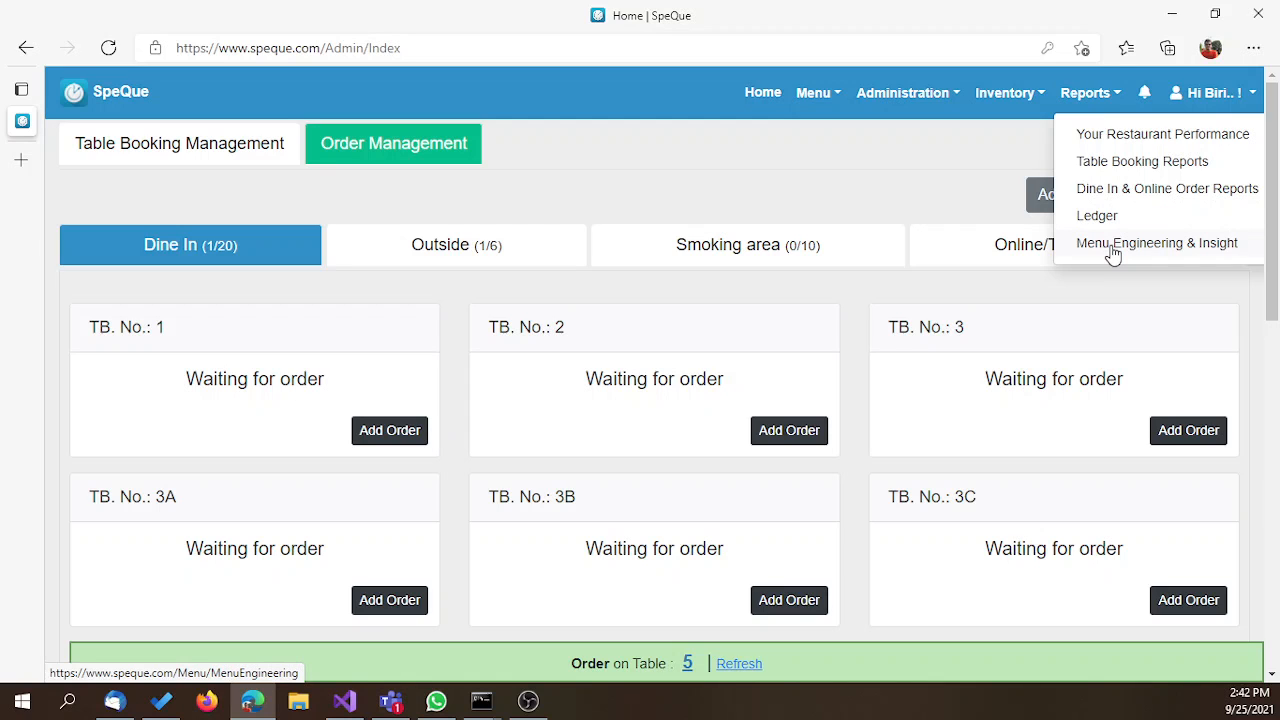
pyautogui.click(1157, 242)
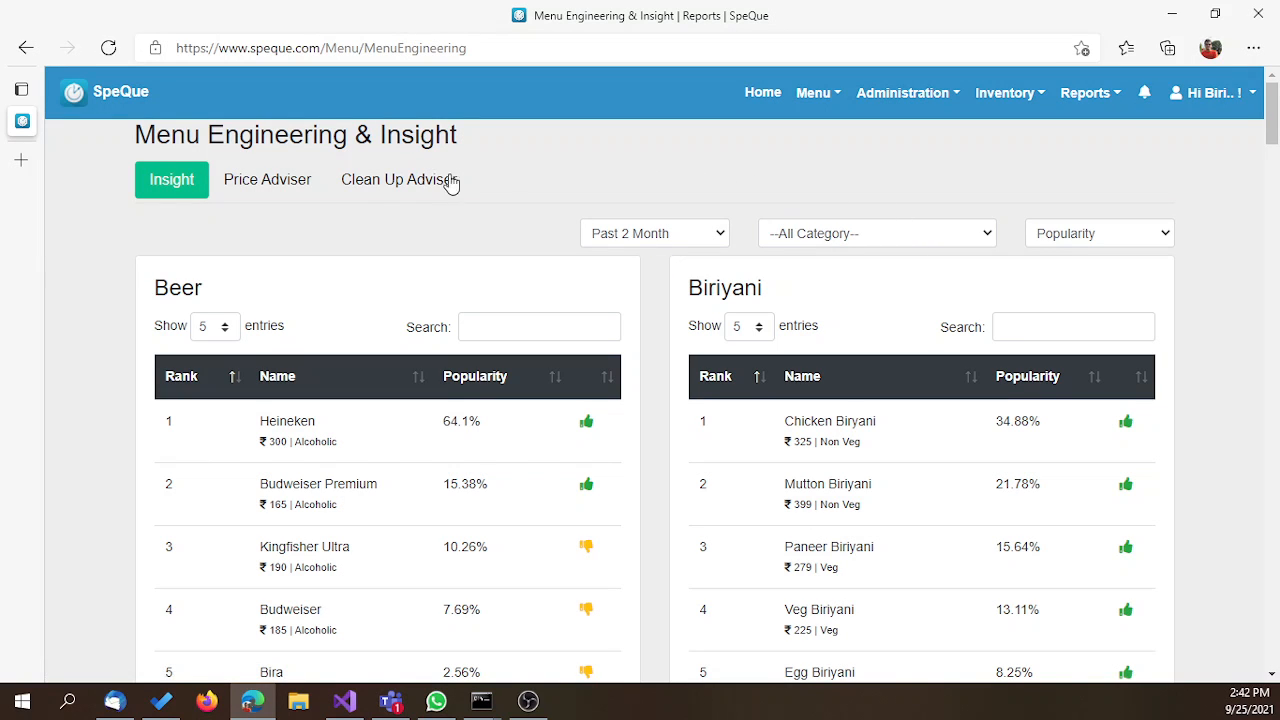
# Step: Open Clean Up Adviser with maximum 10 sold per month over the Last 2 Month duration
pyautogui.click(400, 180)
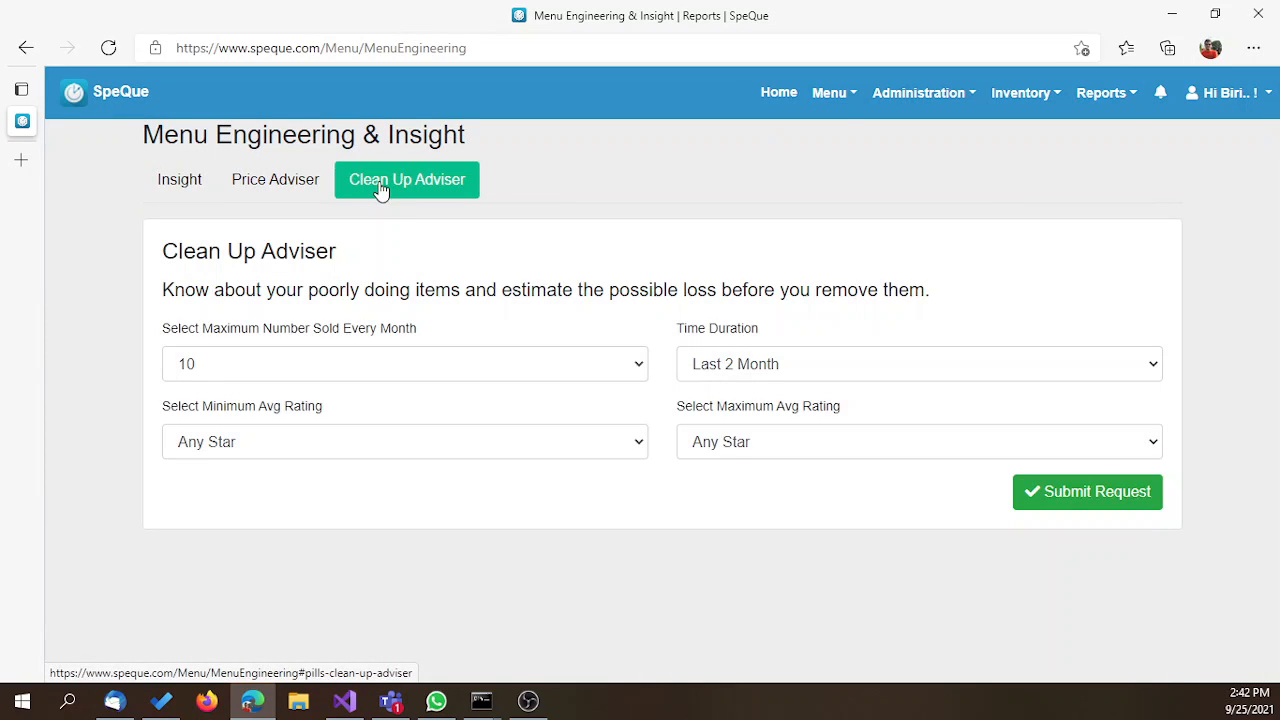
pyautogui.moveTo(393, 216)
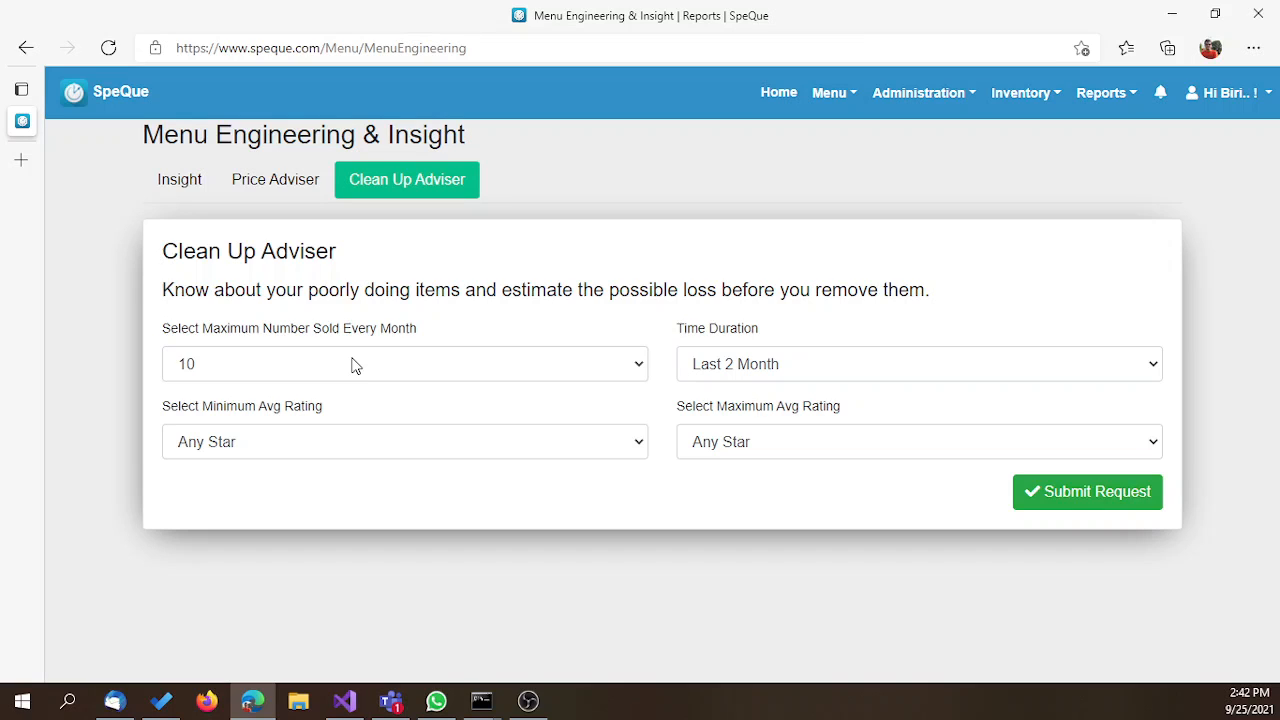
pyautogui.click(404, 364)
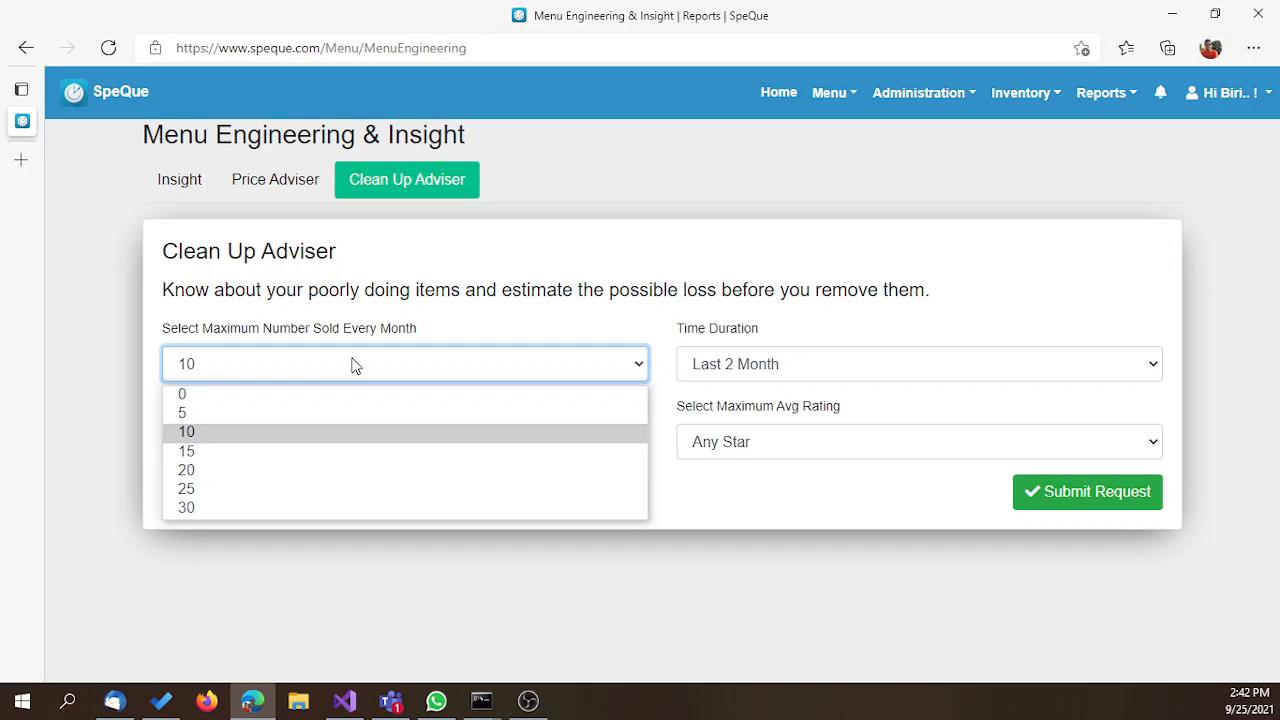
pyautogui.click(186, 431)
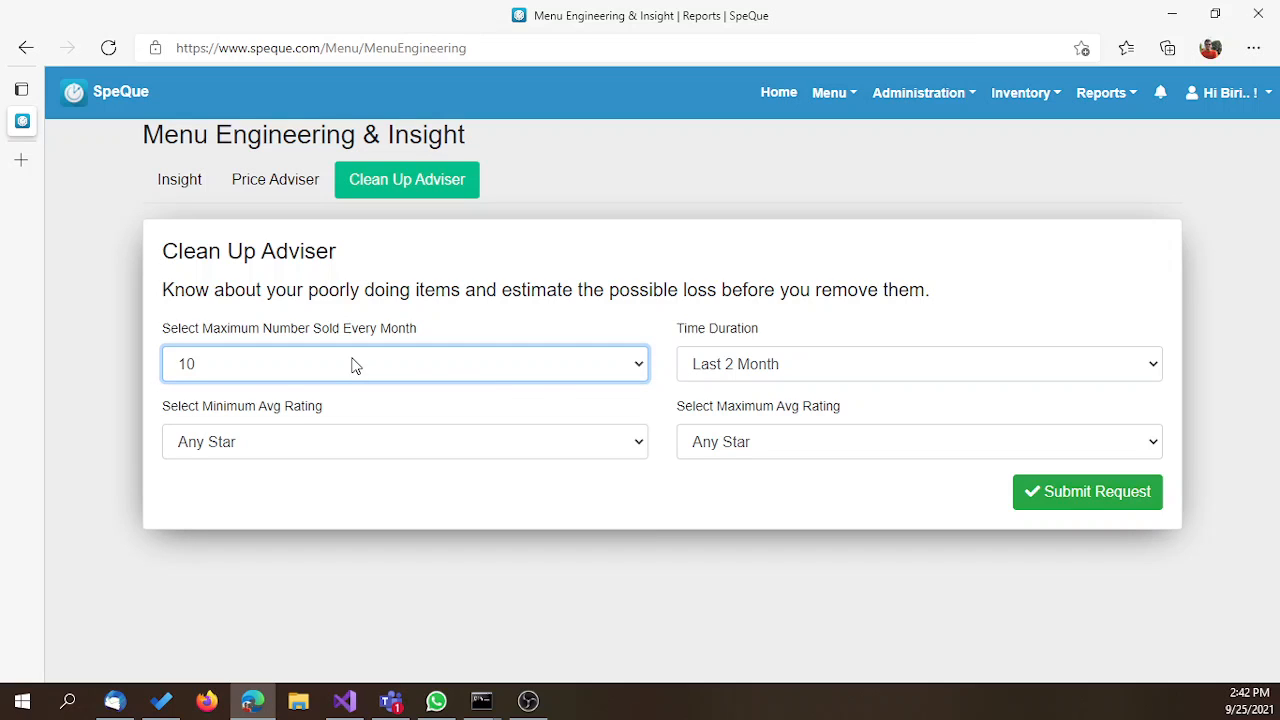
pyautogui.moveTo(664, 358)
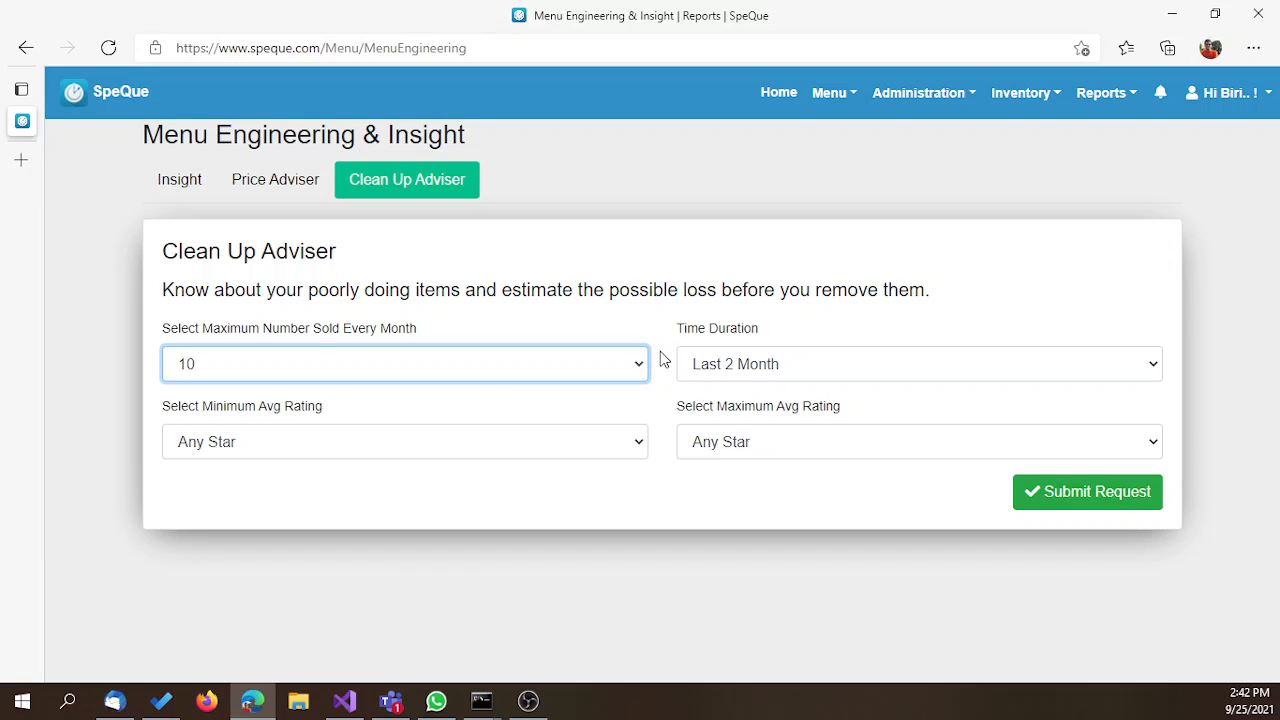
pyautogui.click(918, 364)
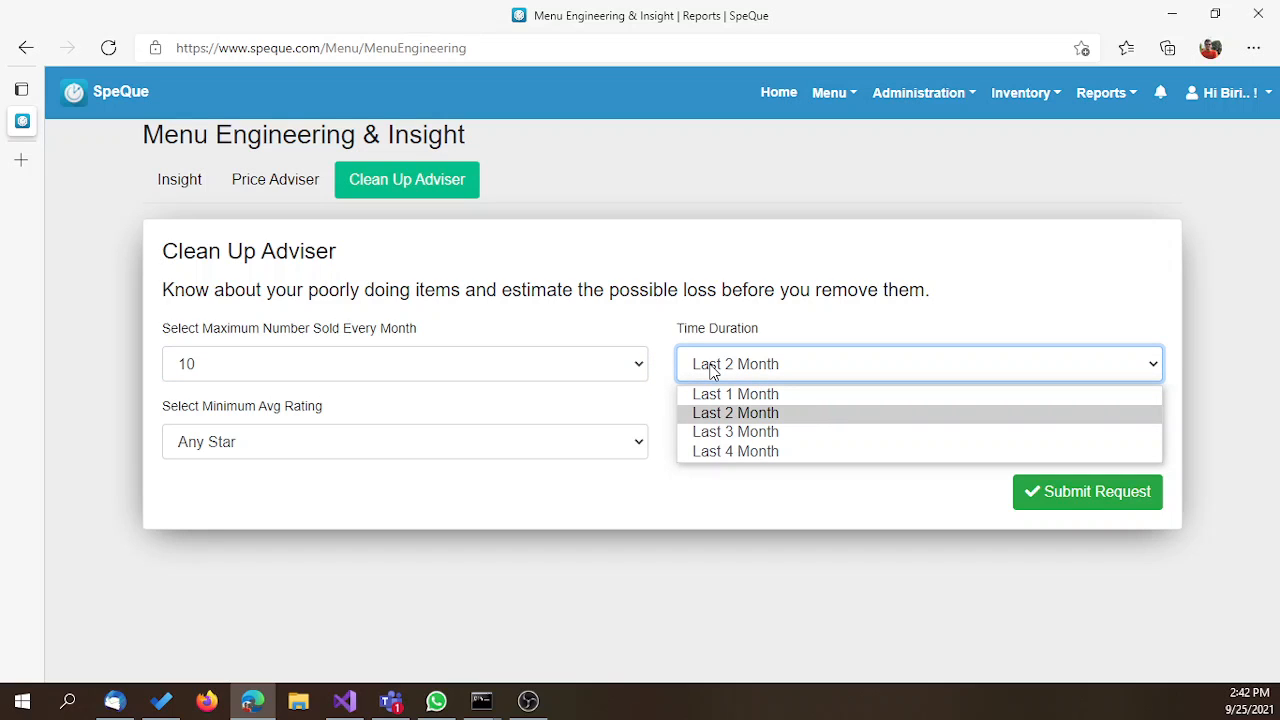
pyautogui.click(735, 413)
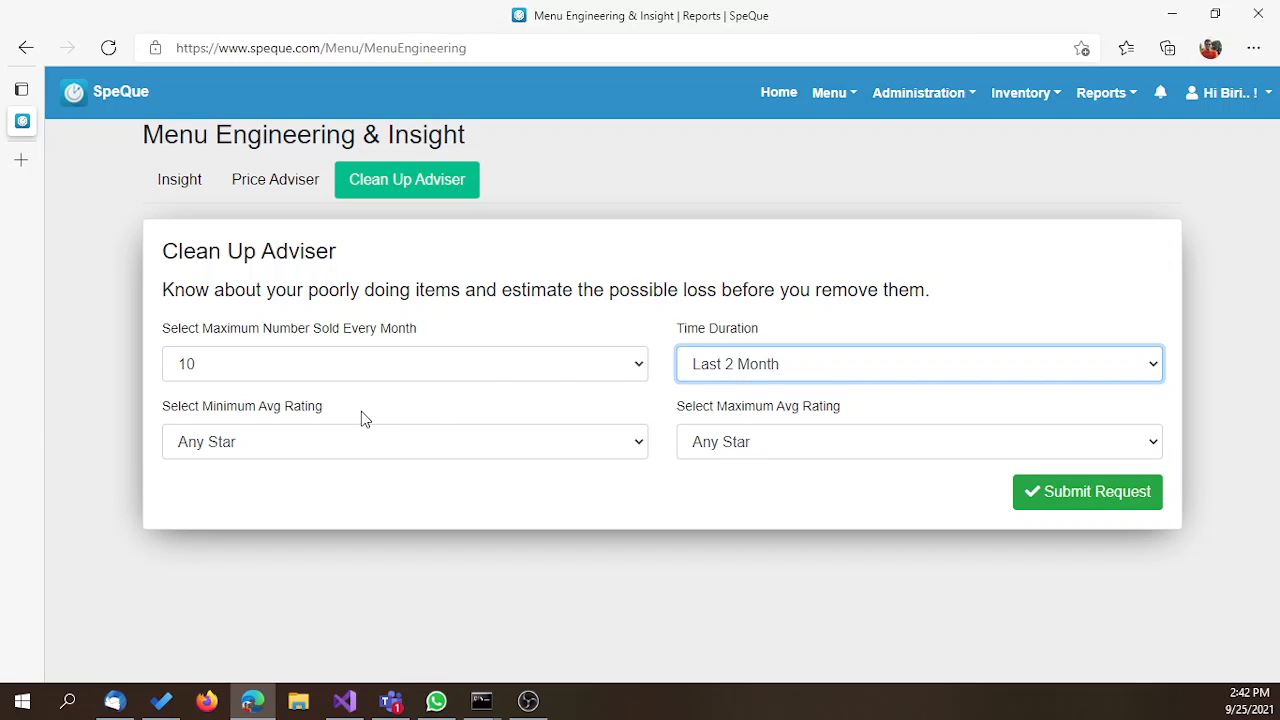
pyautogui.moveTo(992, 548)
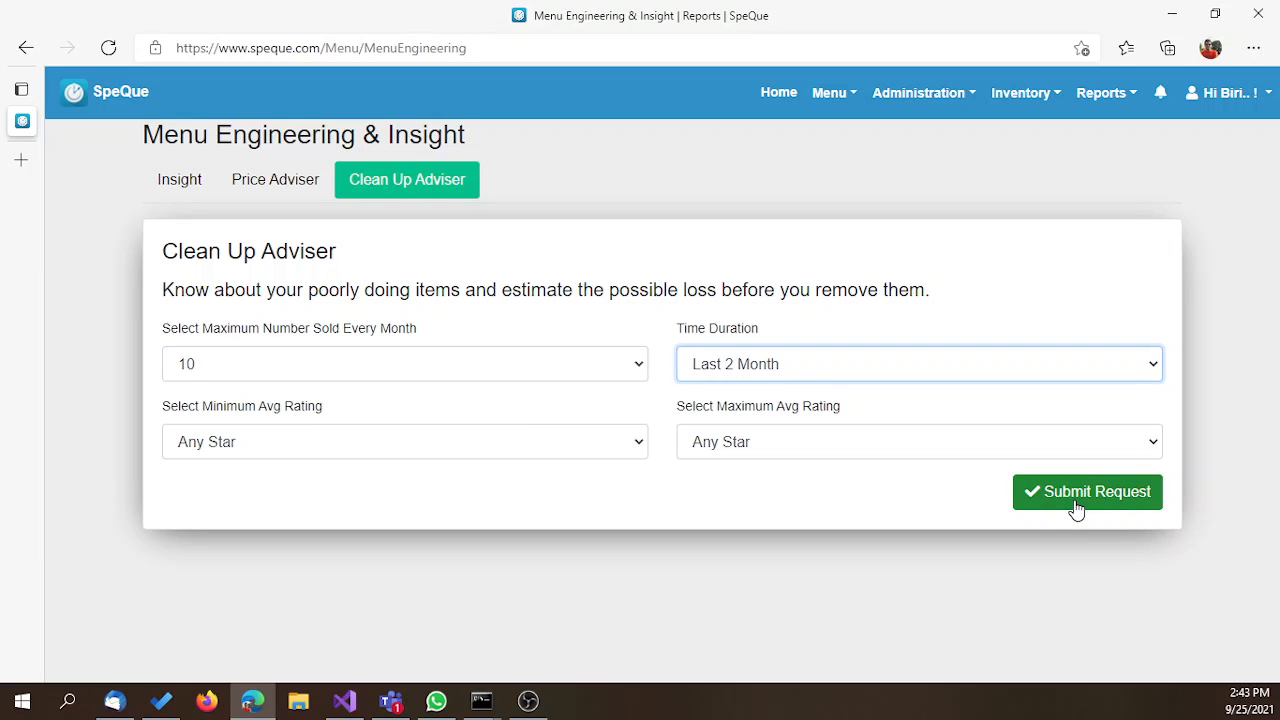
# Step: Submit the request and review the 77-item, ₹26,686 loss totals and sold-frequency cards
pyautogui.click(1087, 492)
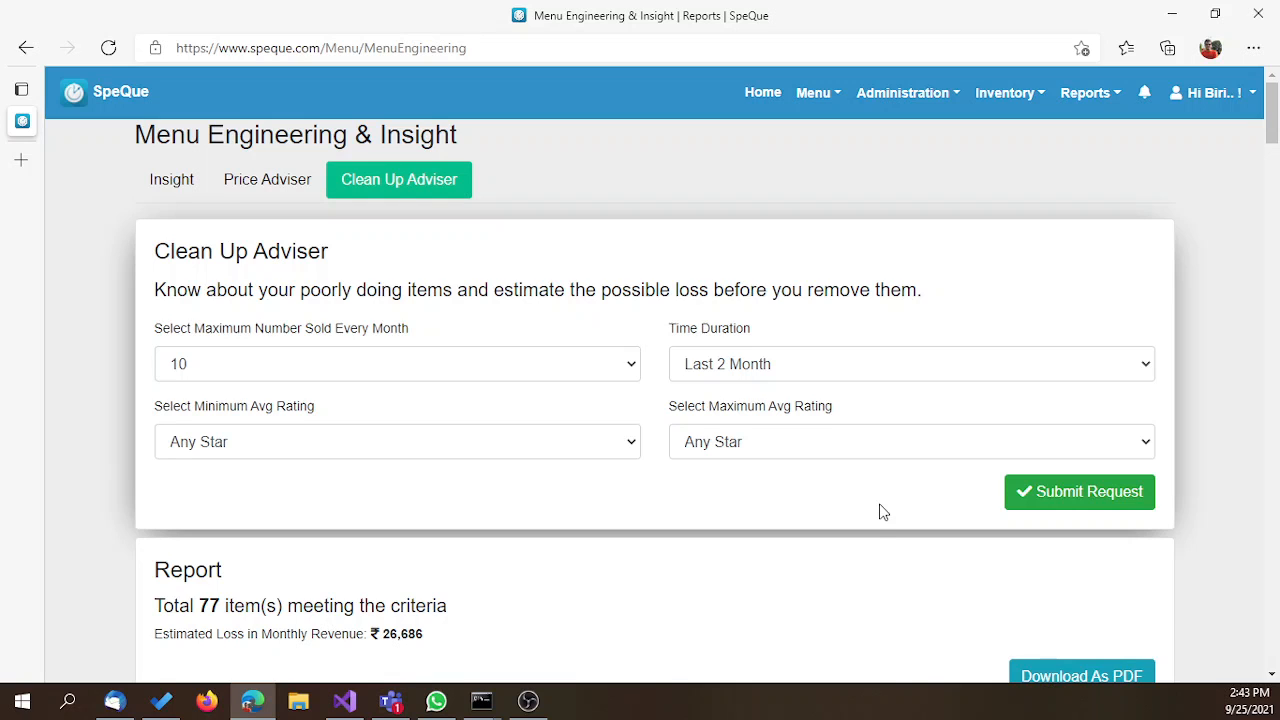
pyautogui.scroll(-3)
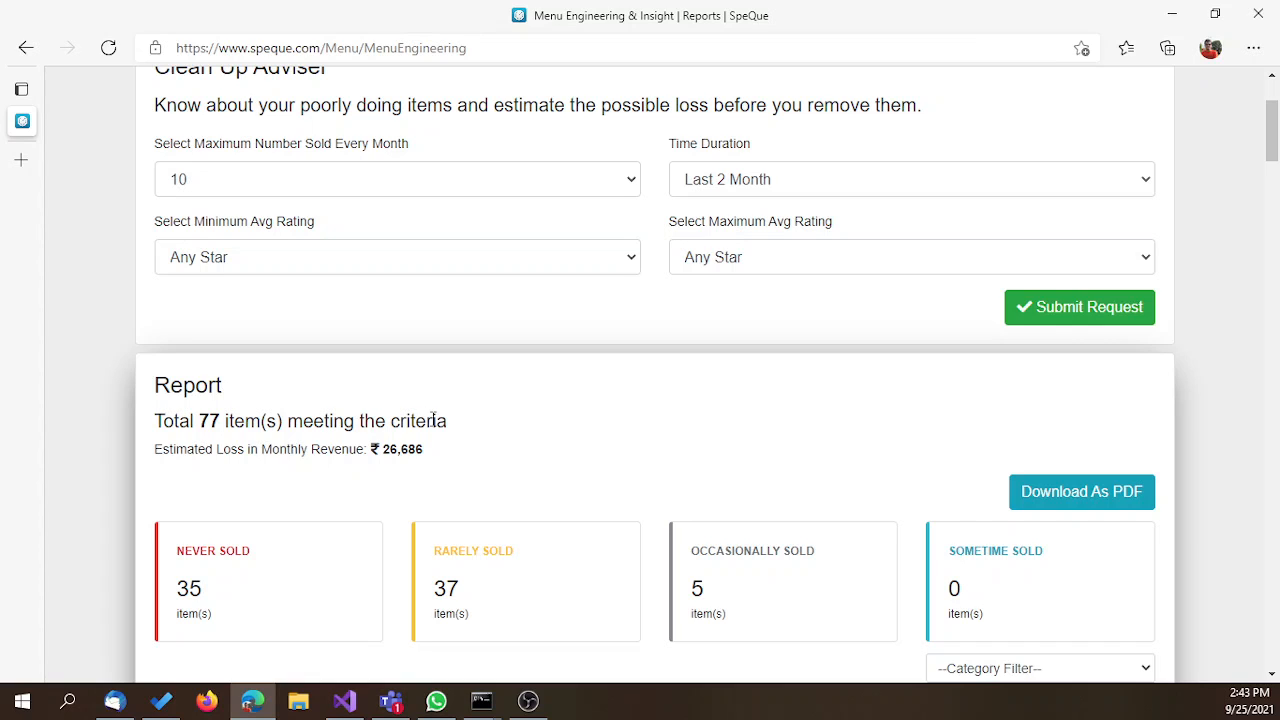
pyautogui.moveTo(196, 590)
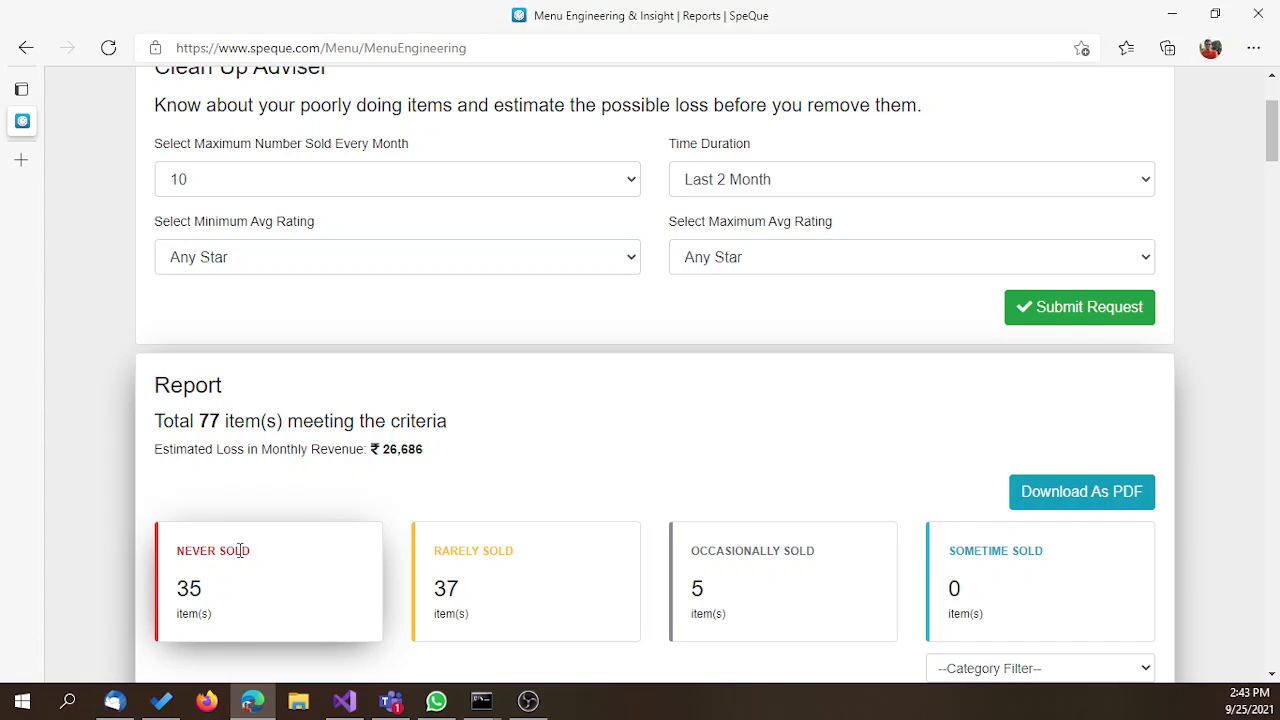
pyautogui.moveTo(258, 556)
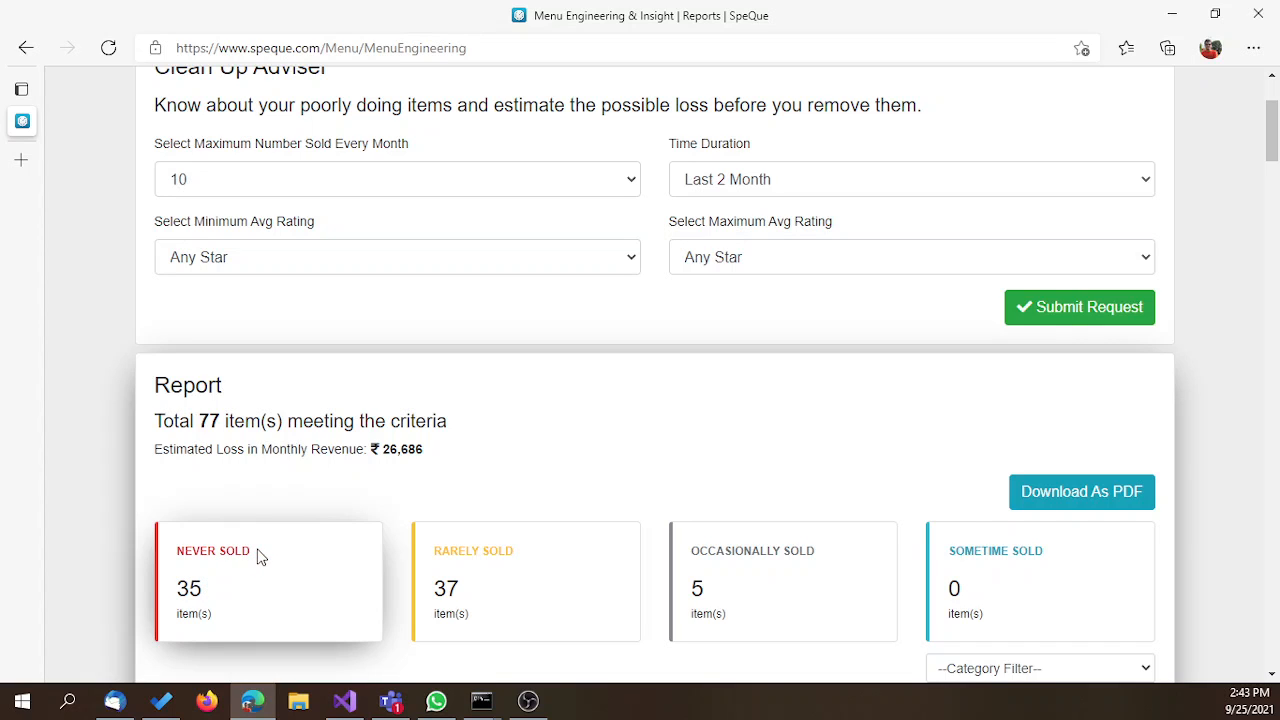
pyautogui.moveTo(439, 551)
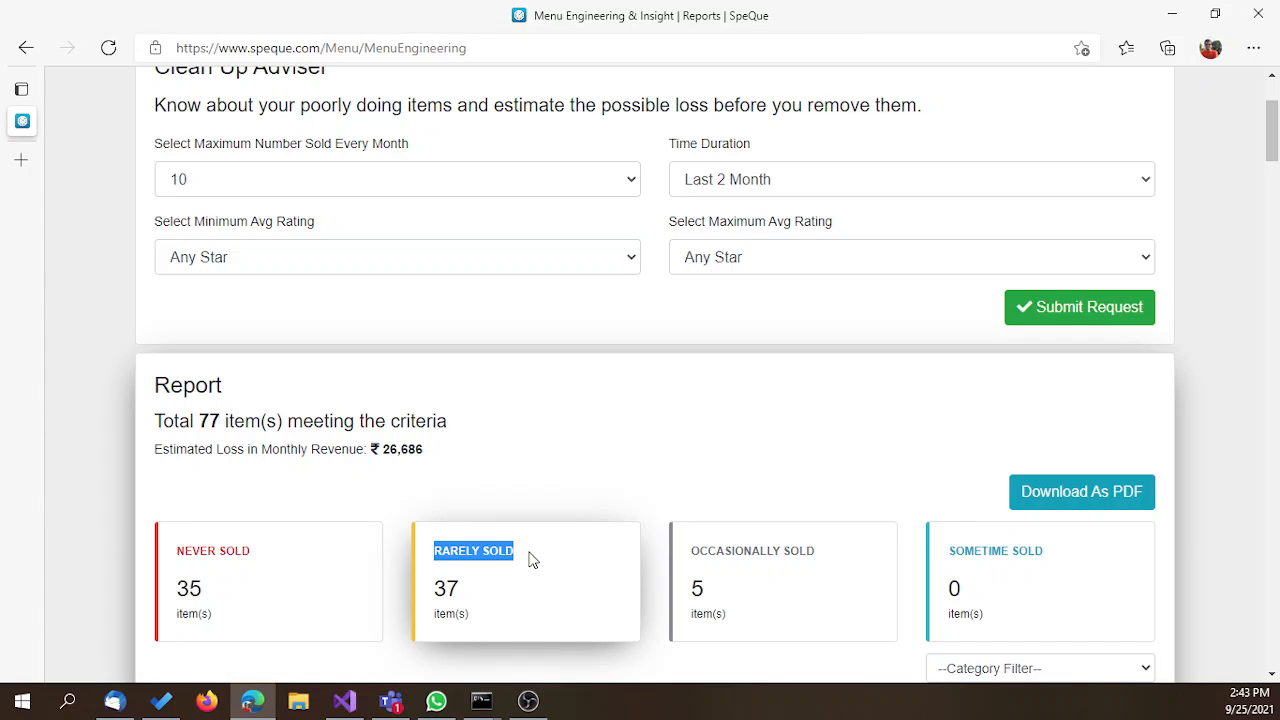
pyautogui.moveTo(562, 554)
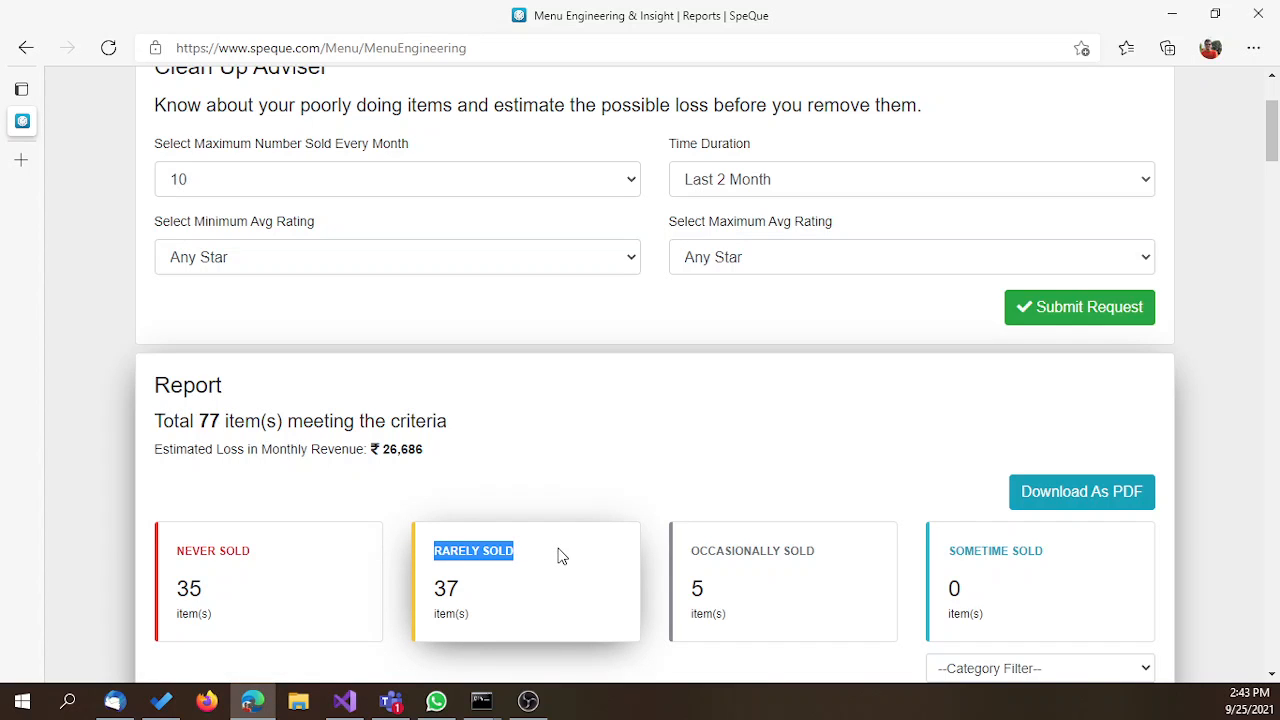
pyautogui.scroll(-3)
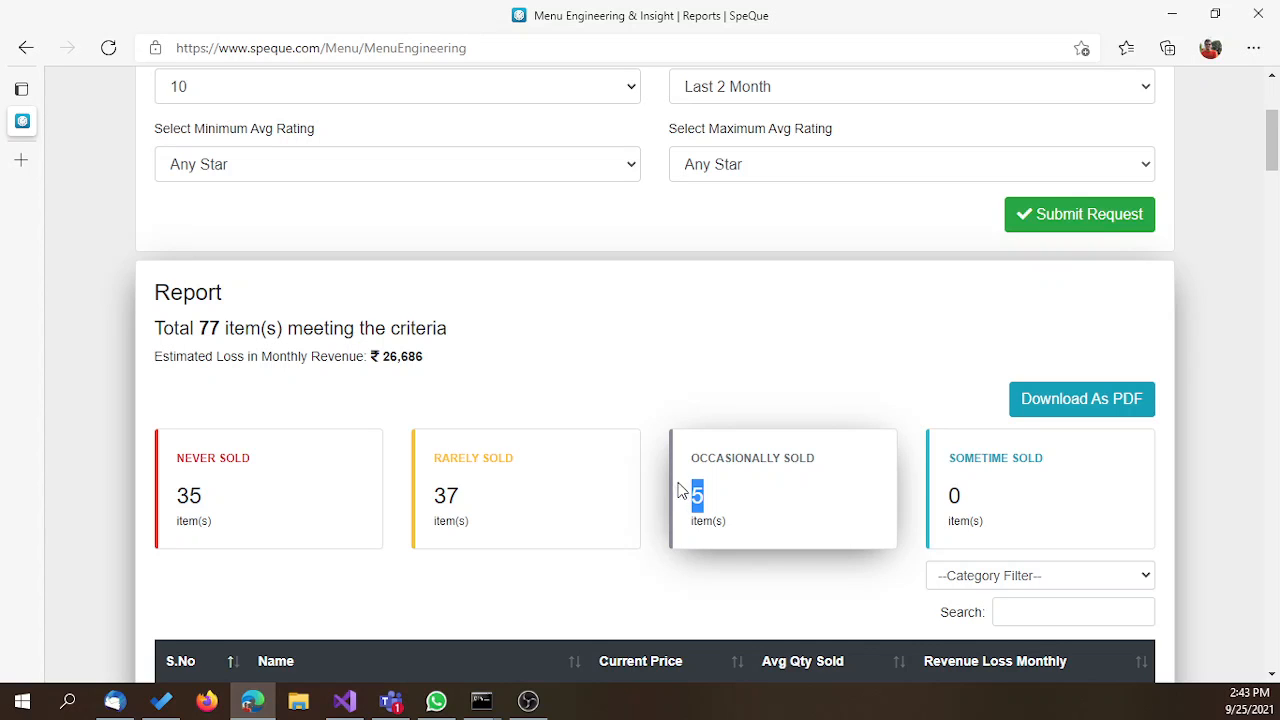
# Step: Sort the items table by Avg Qty Sold descending, led by Mango Ice Cream
pyautogui.scroll(-3)
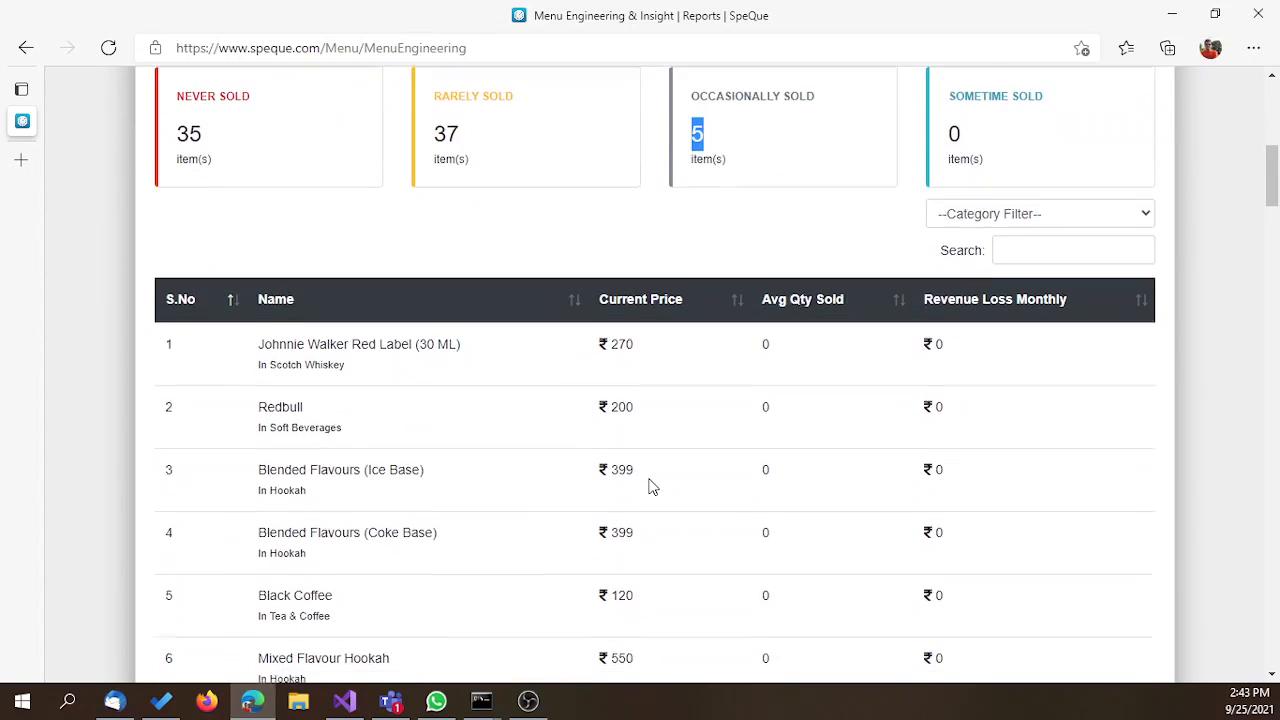
pyautogui.scroll(-3)
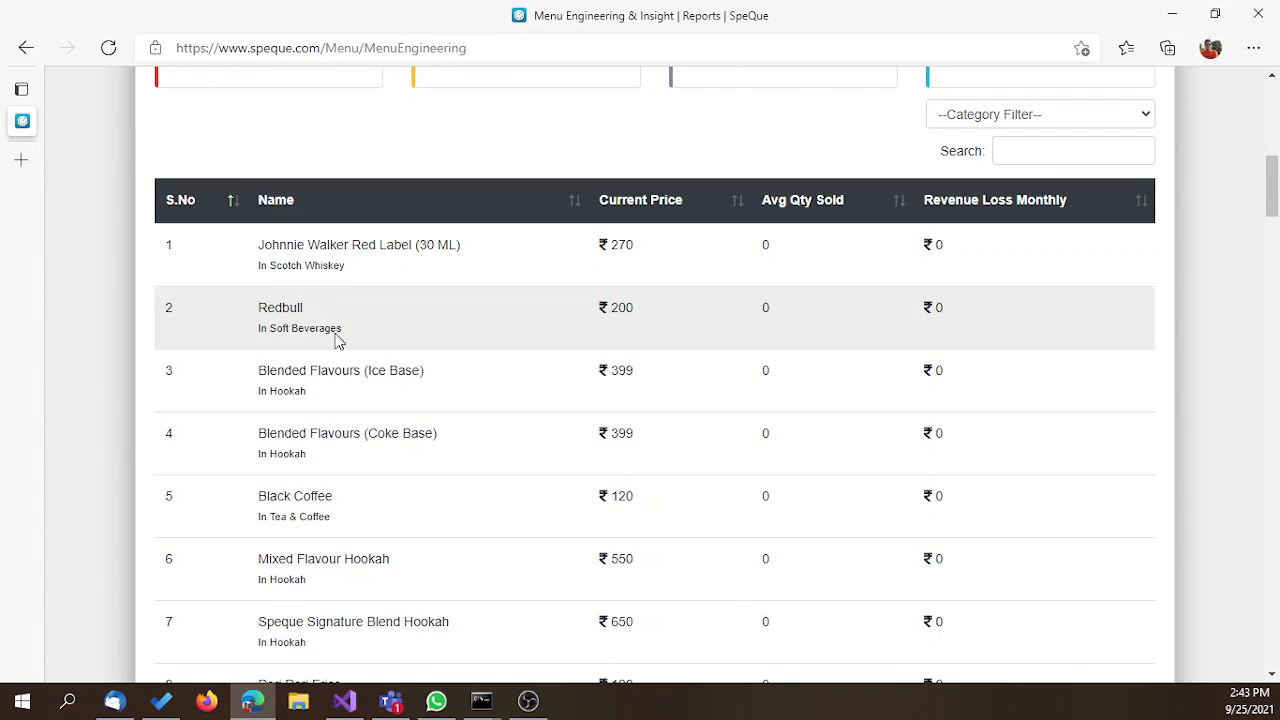
pyautogui.doubleClick(358, 245)
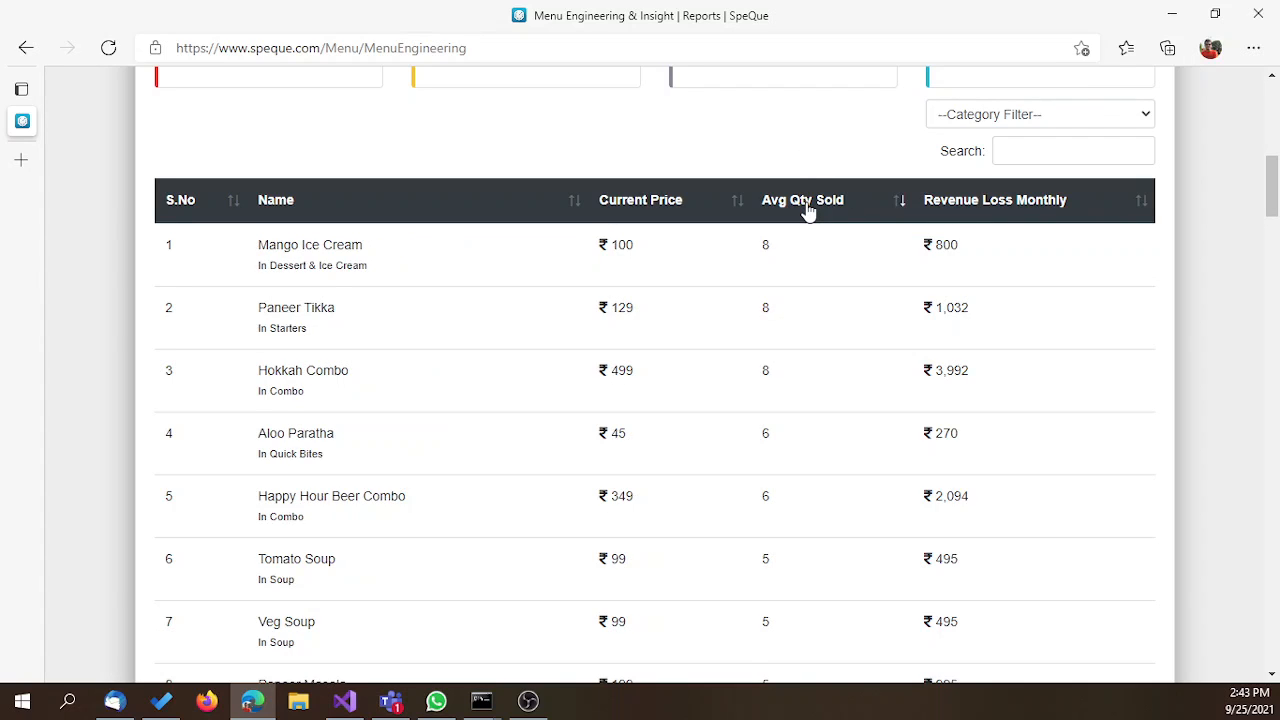
# Step: Sort by Avg Qty Sold ascending and show the Category Filter options
pyautogui.click(802, 200)
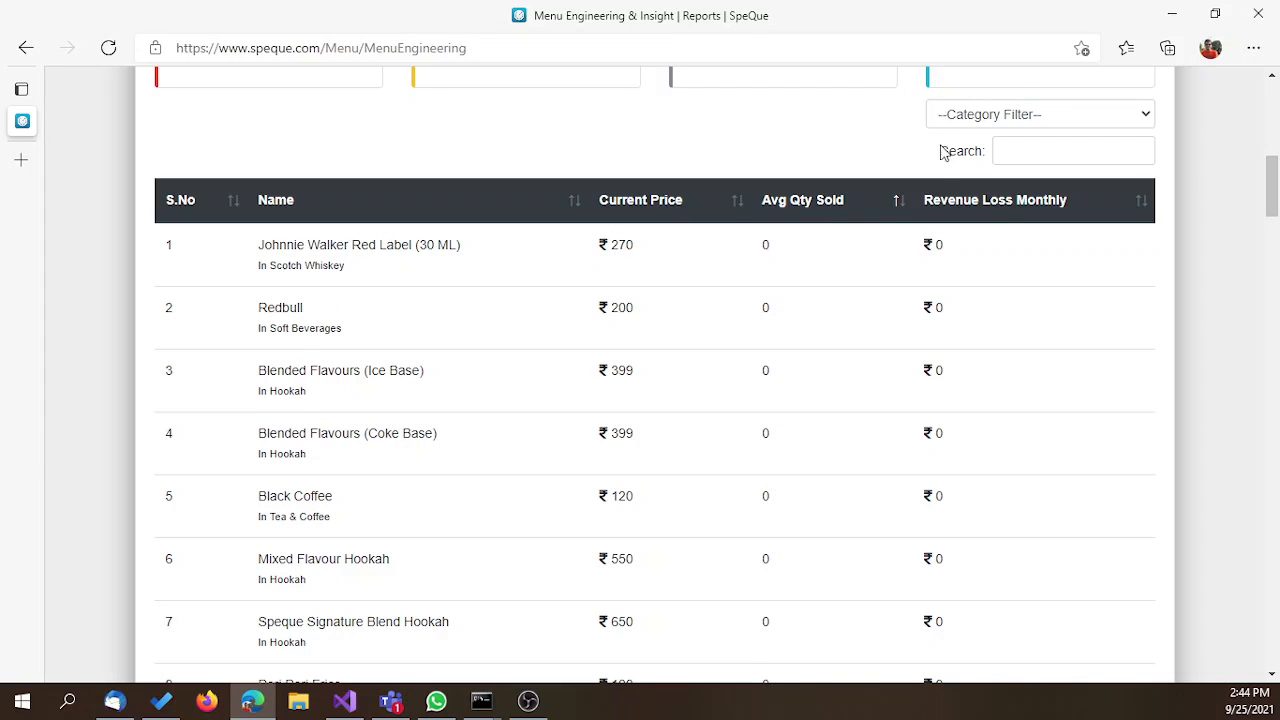
pyautogui.click(1040, 113)
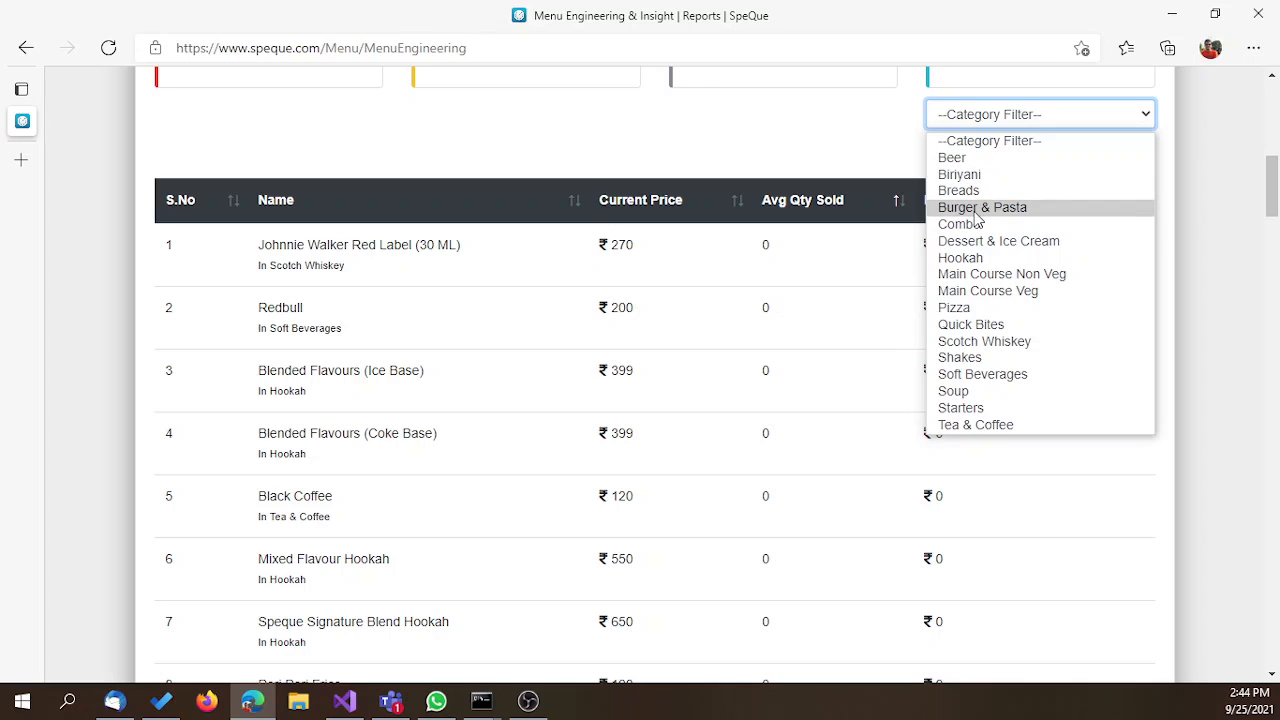
pyautogui.moveTo(818, 162)
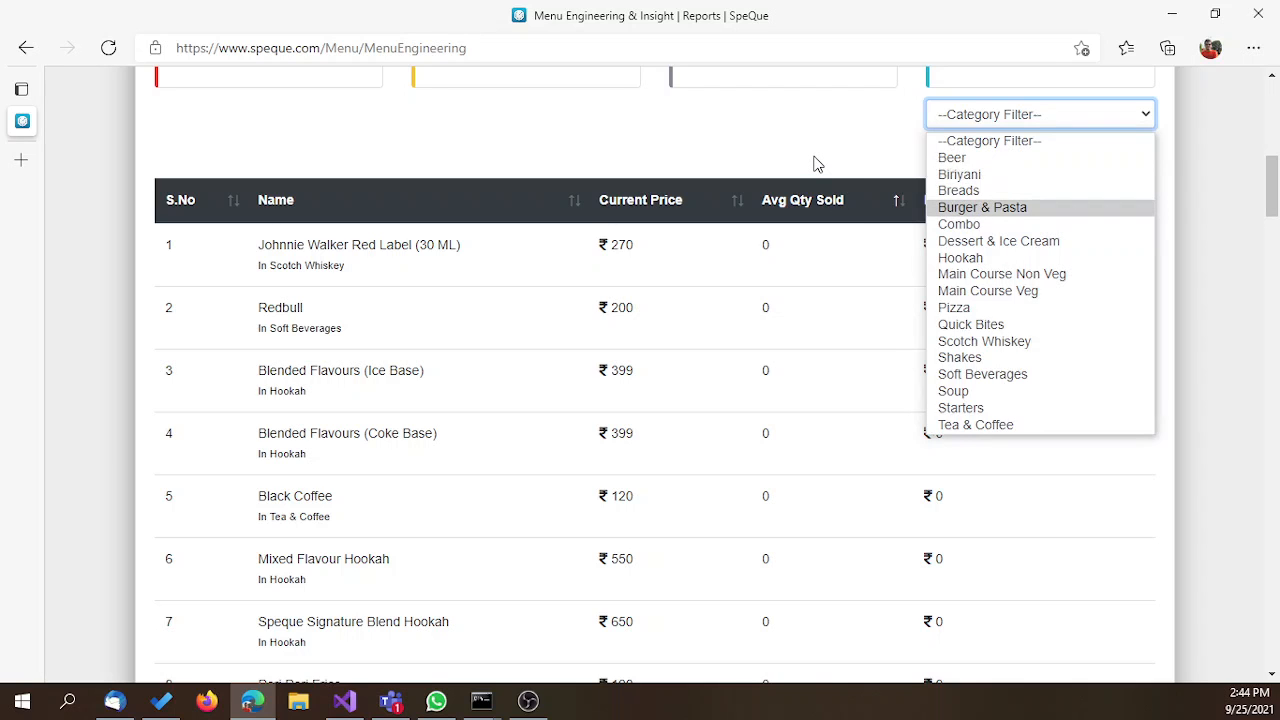